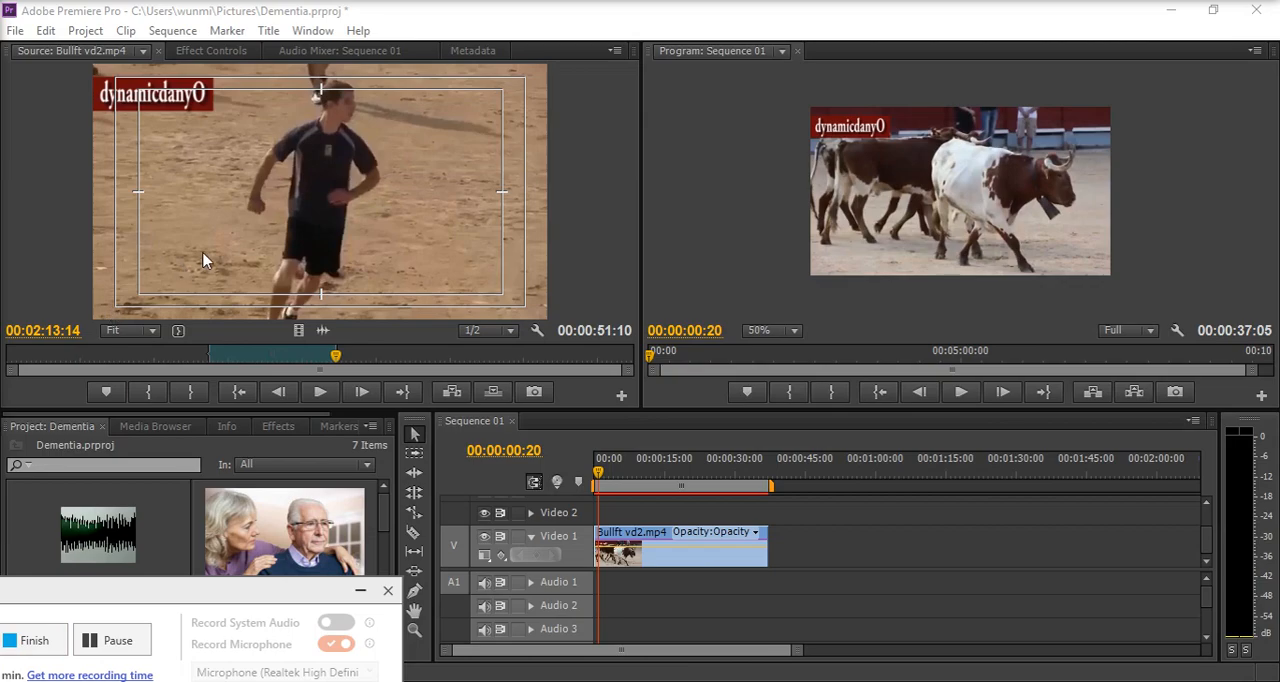
mouse_move(226, 240)
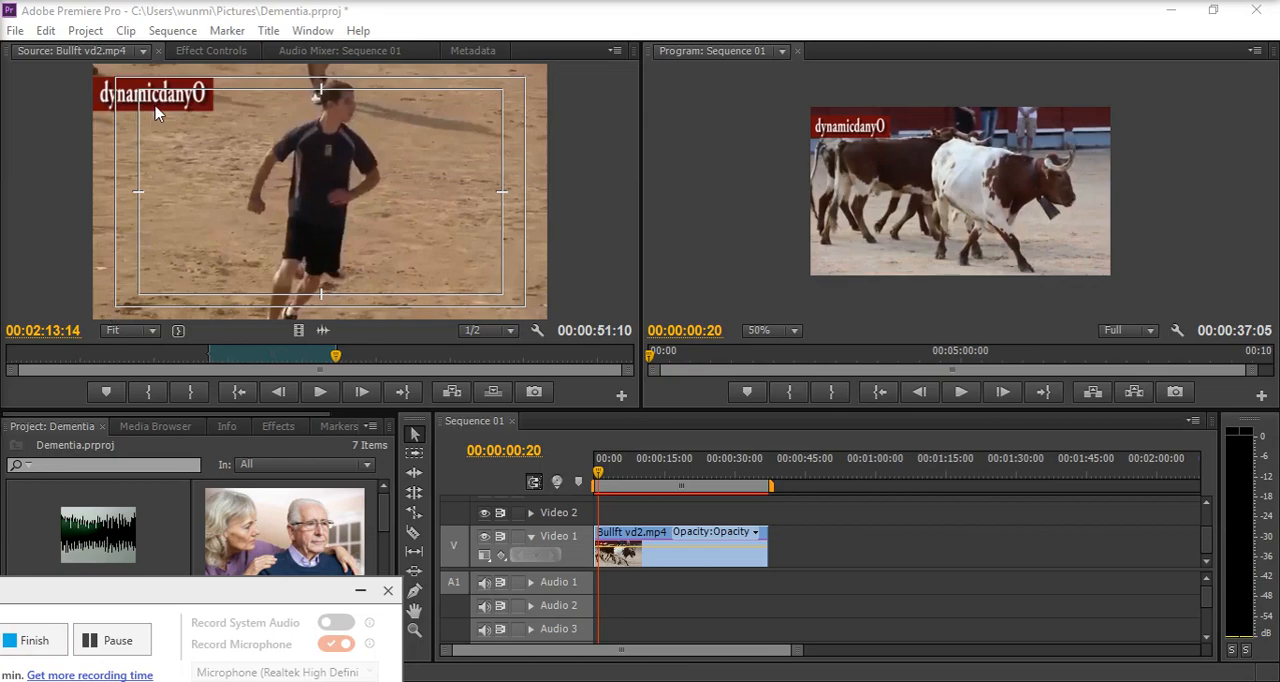
mouse_move(196, 160)
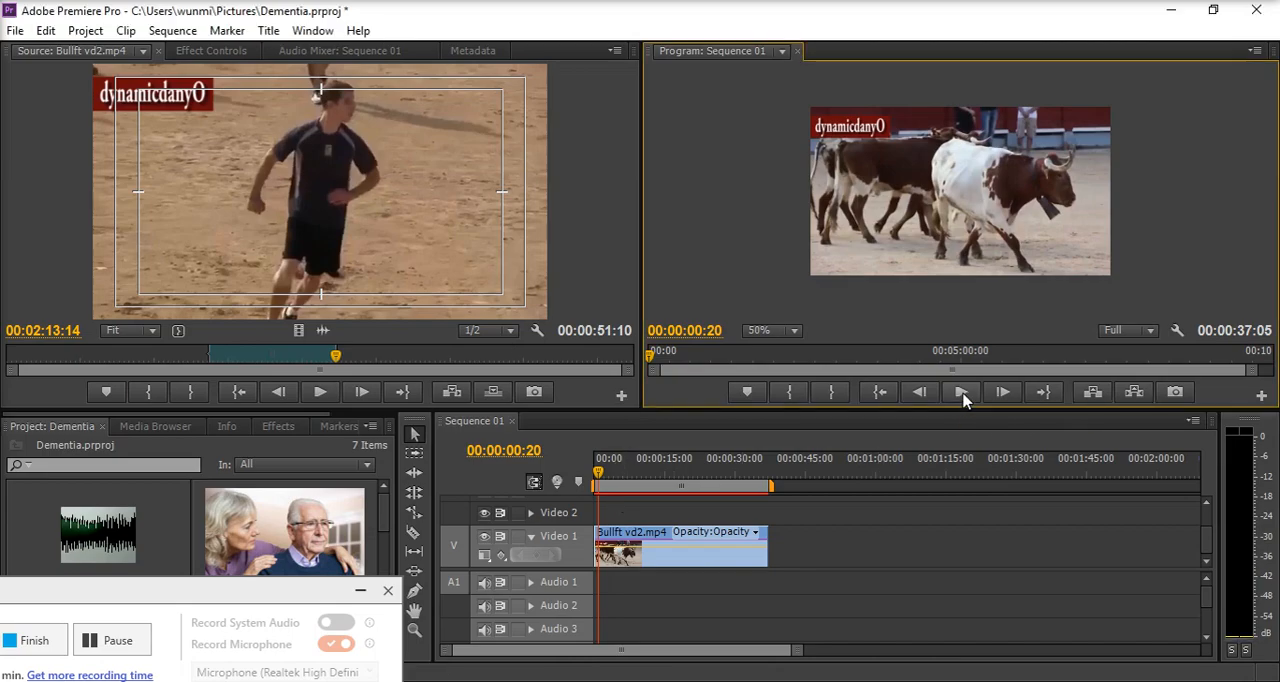
- Play the sequence briefly to check where the 'dynamicdany0' watermark appears
click(962, 392)
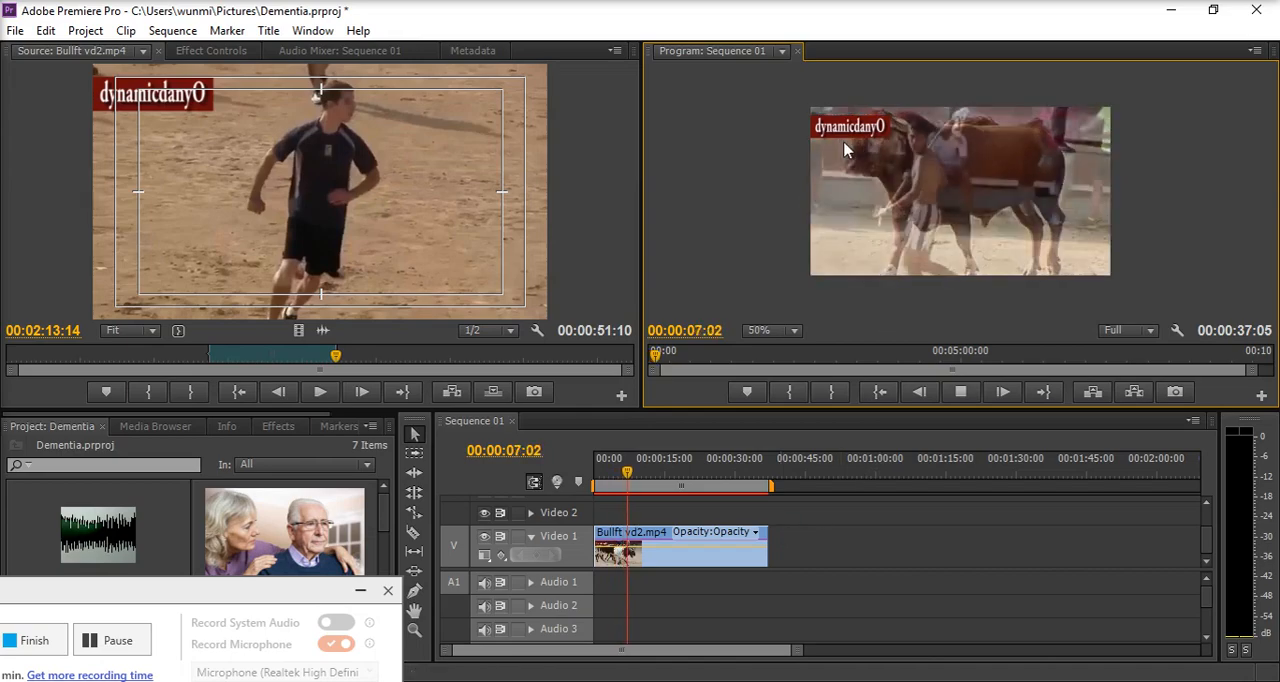
click(960, 392)
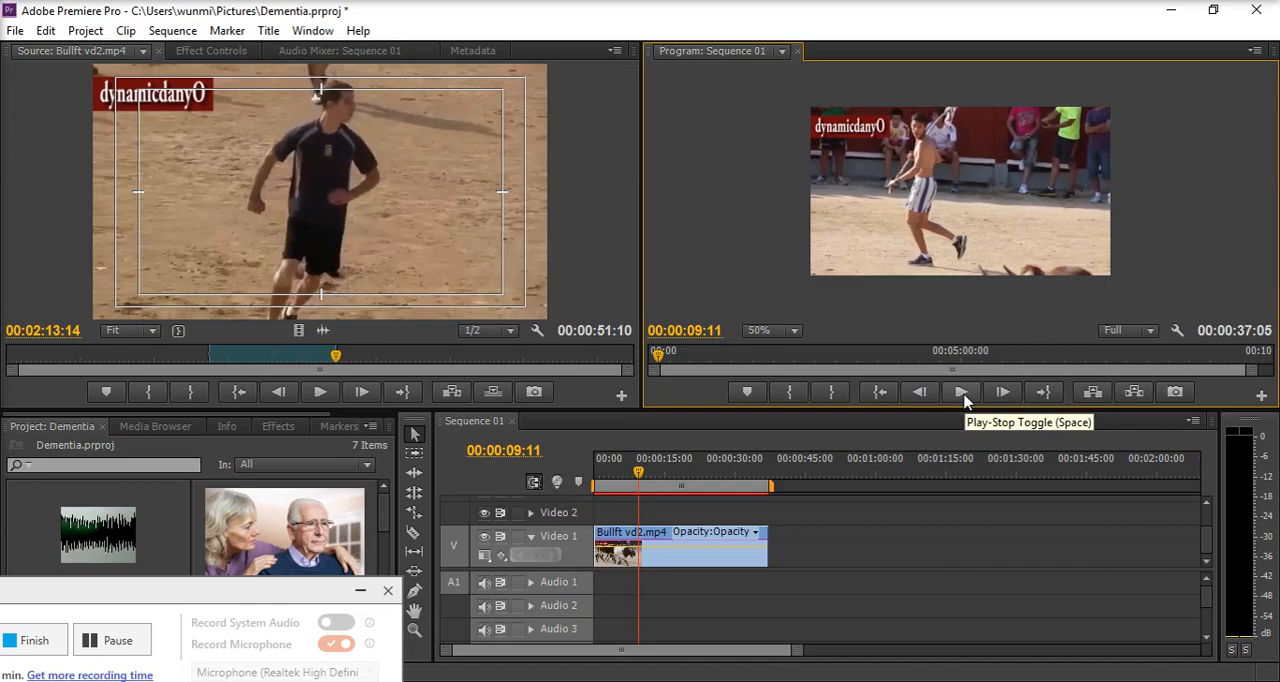
mouse_move(966, 400)
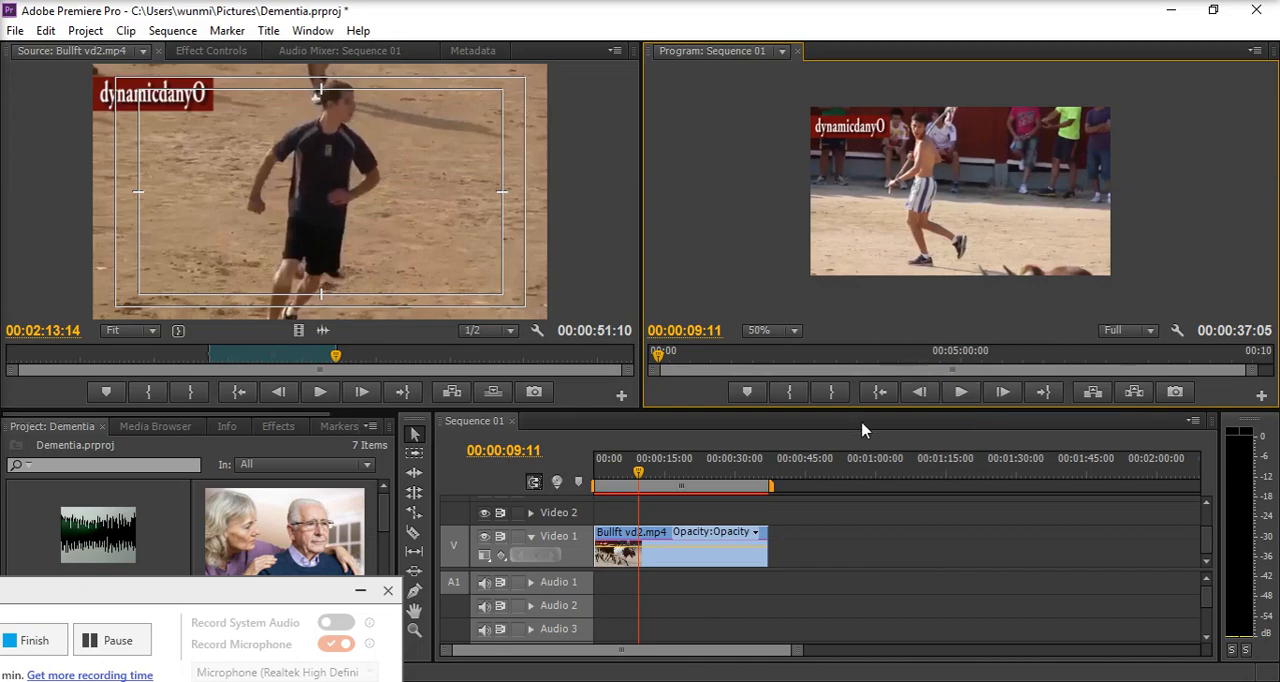
mouse_move(456, 208)
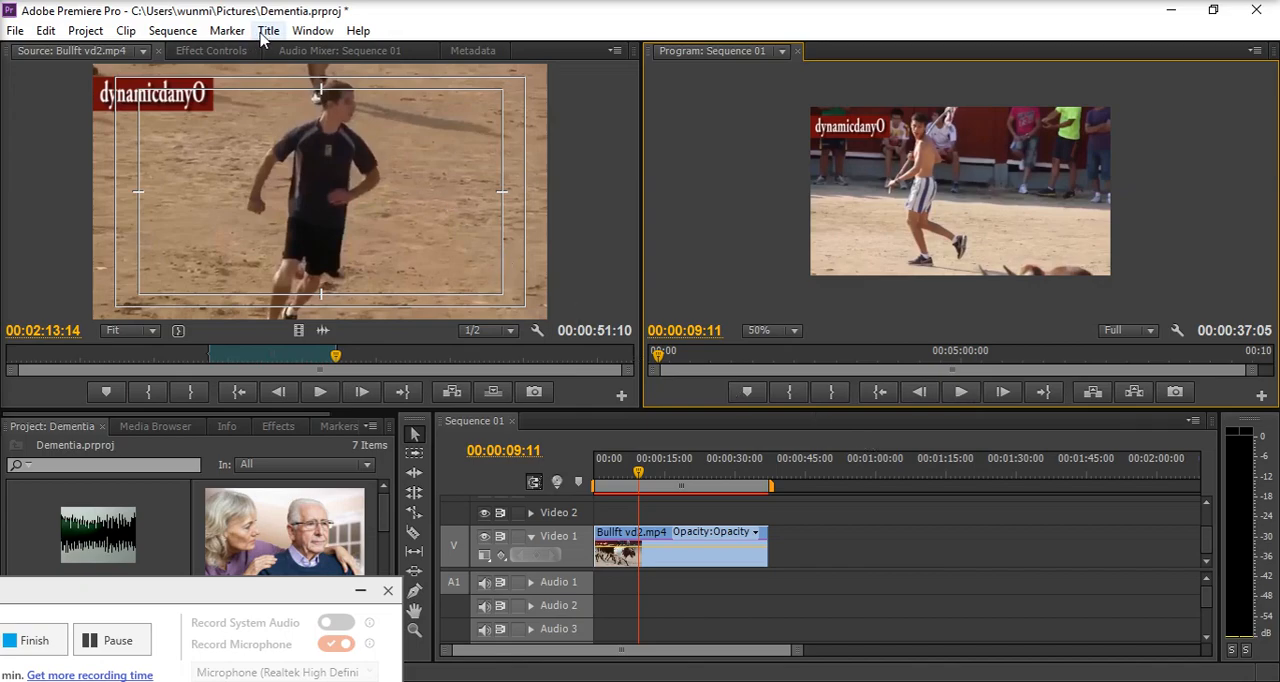
- Create a new 640 by 360 Default Still title named Title 02
click(264, 30)
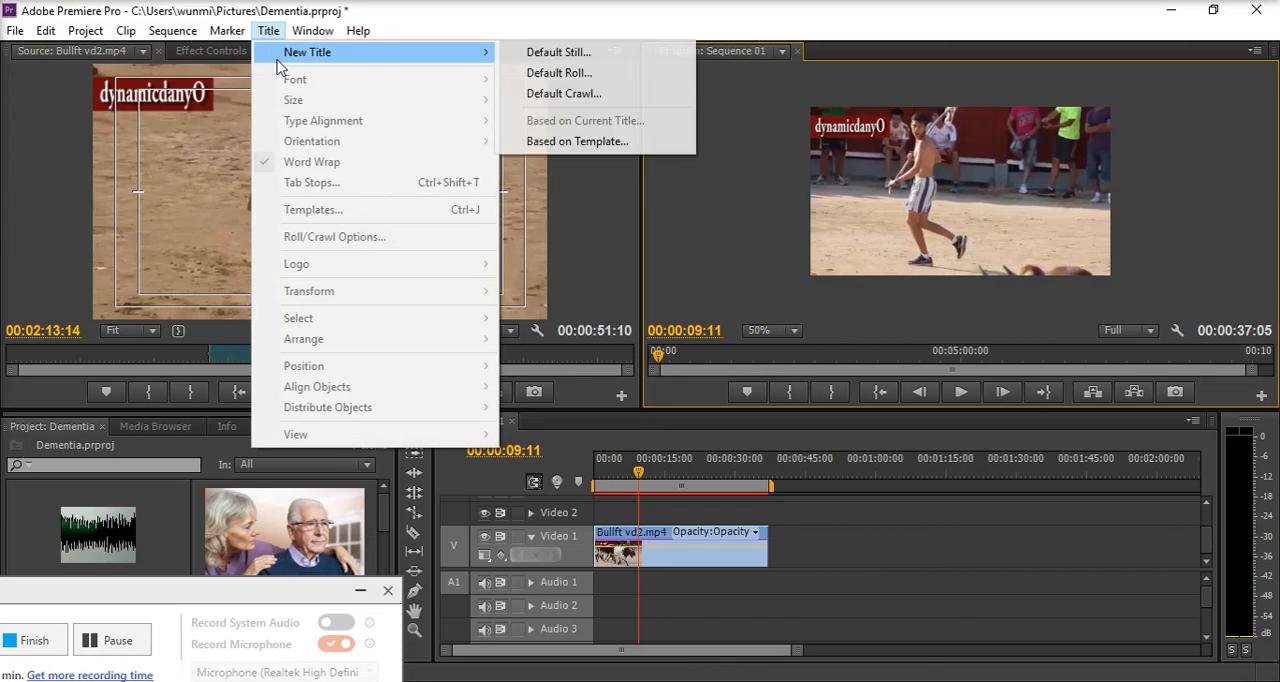
click(558, 52)
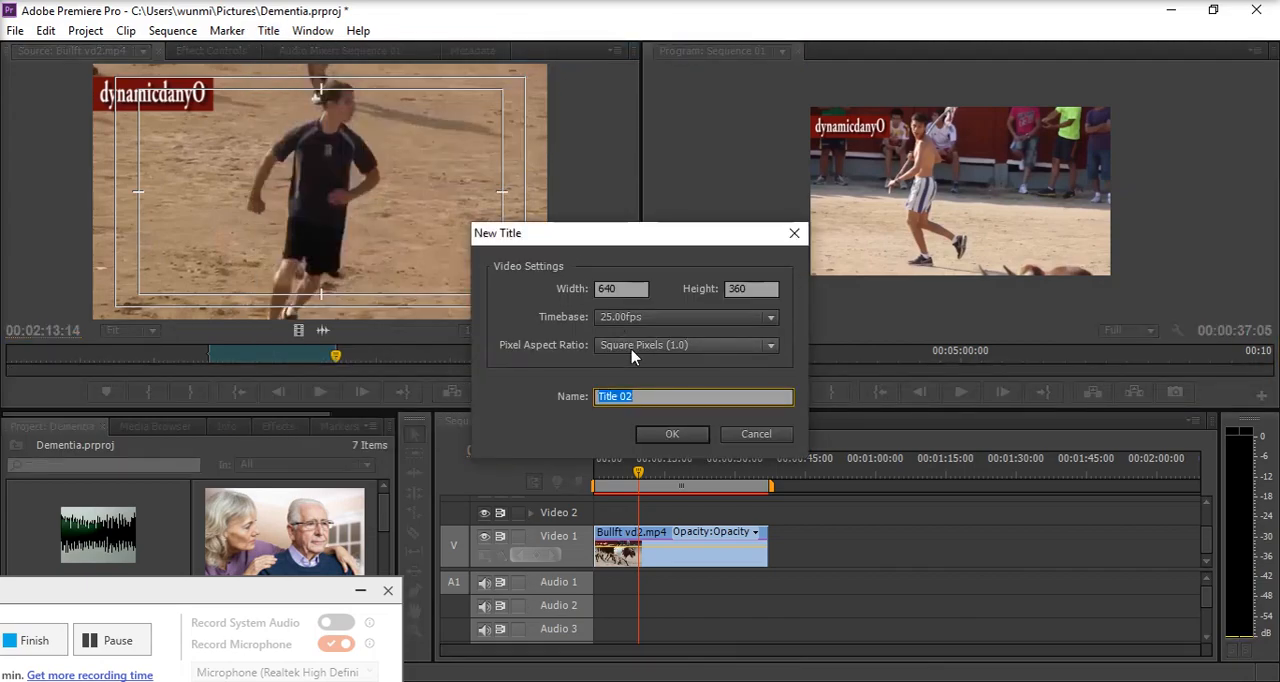
mouse_move(672, 434)
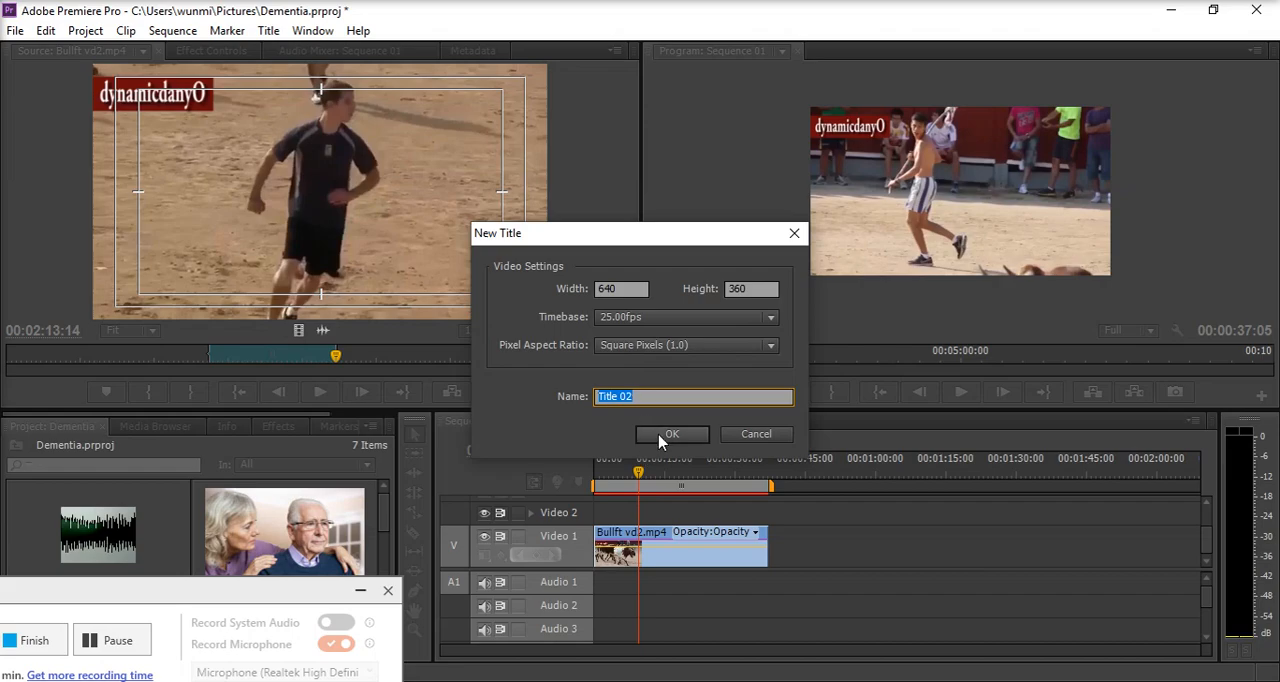
click(672, 434)
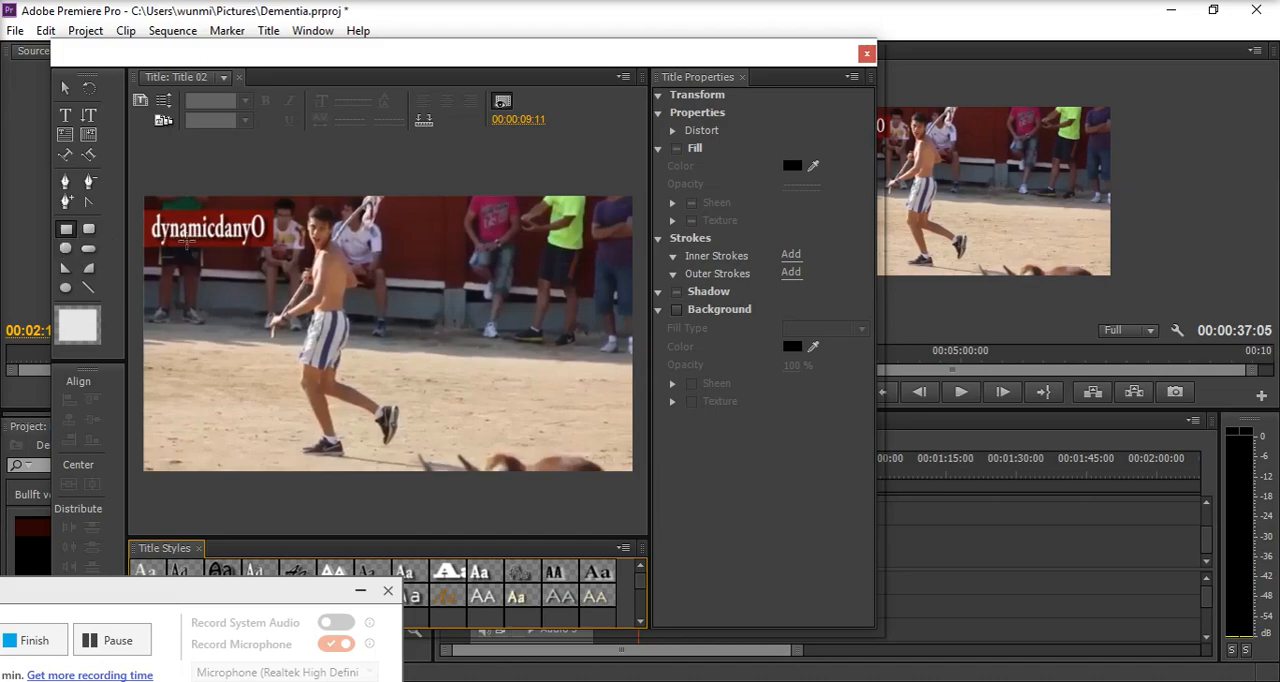
mouse_move(64, 230)
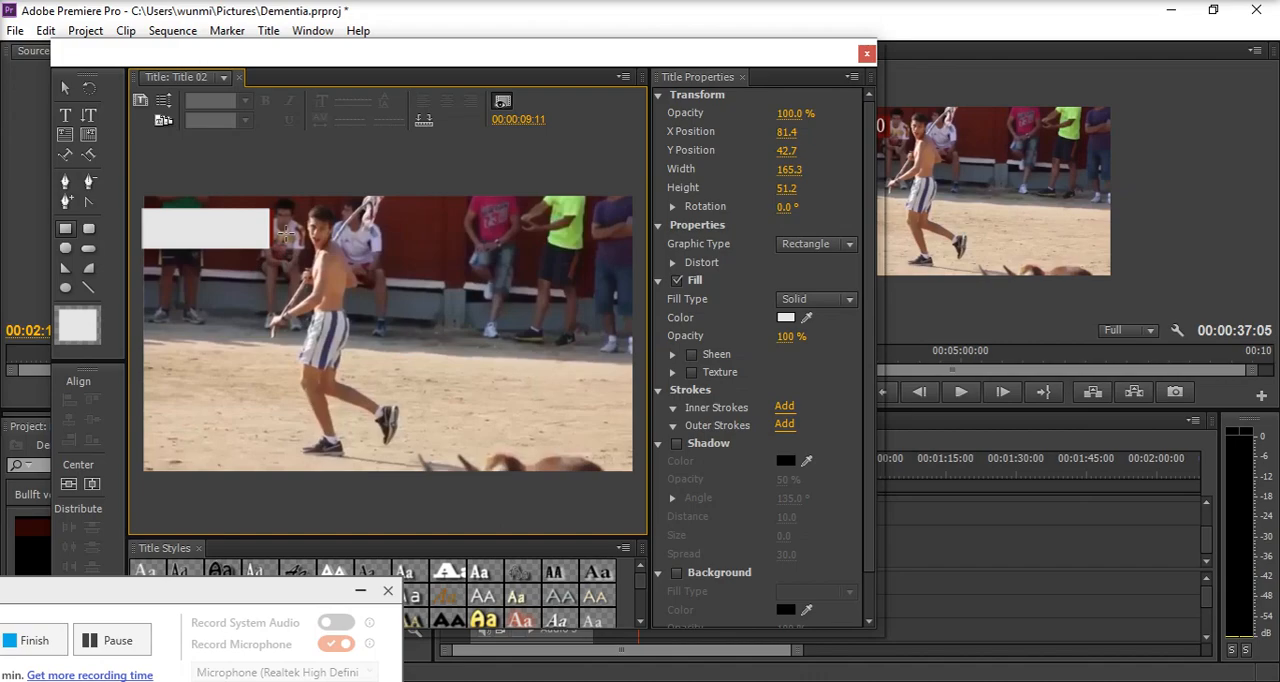
mouse_move(786, 318)
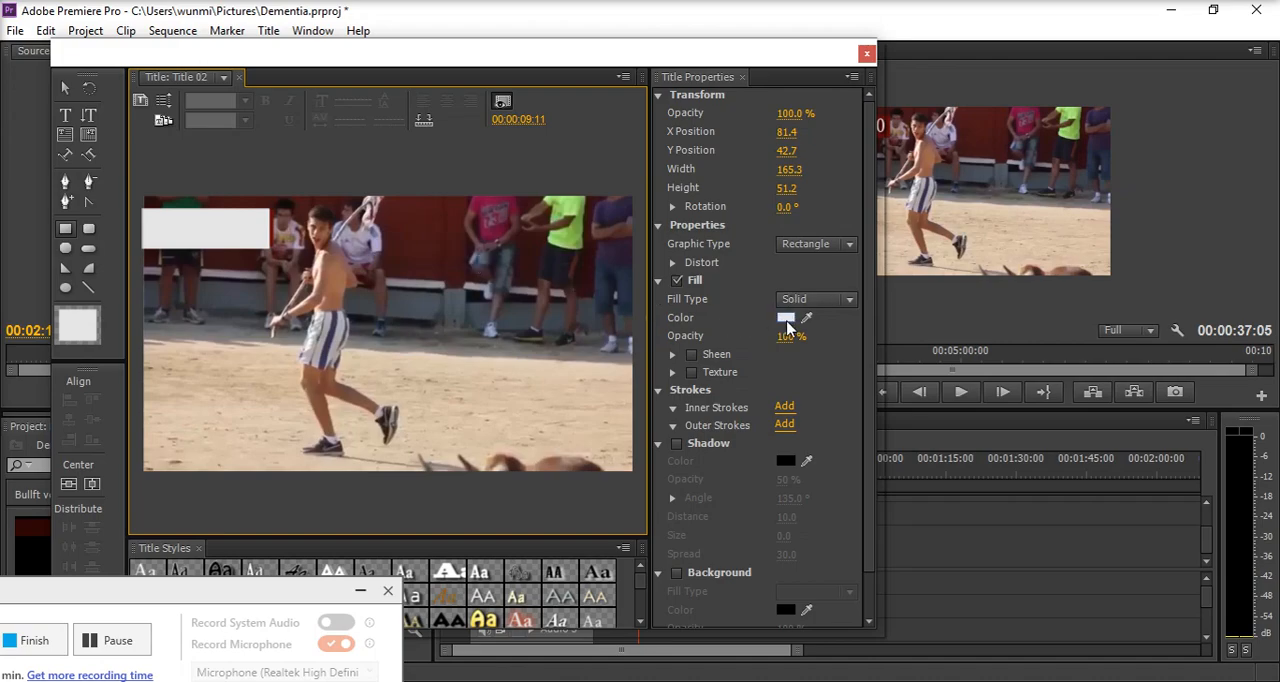
- Set the rectangle's Fill Color to a dark red shade in the Color Picker
click(784, 318)
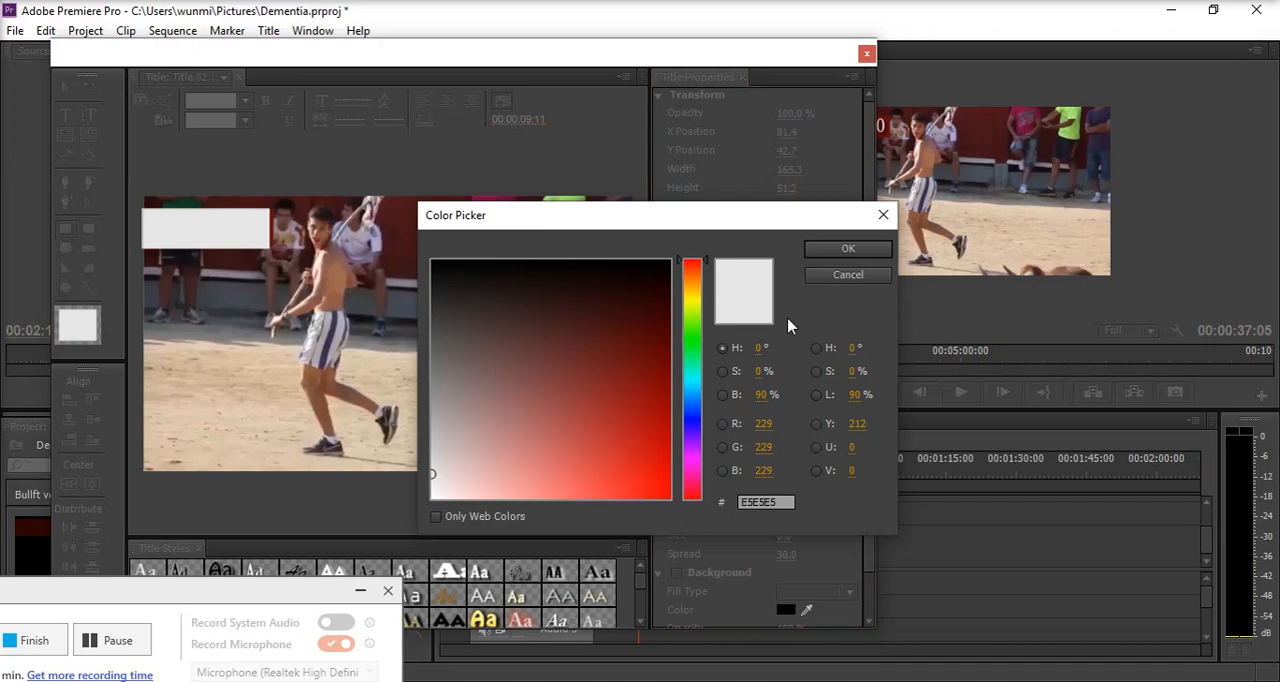
mouse_move(224, 212)
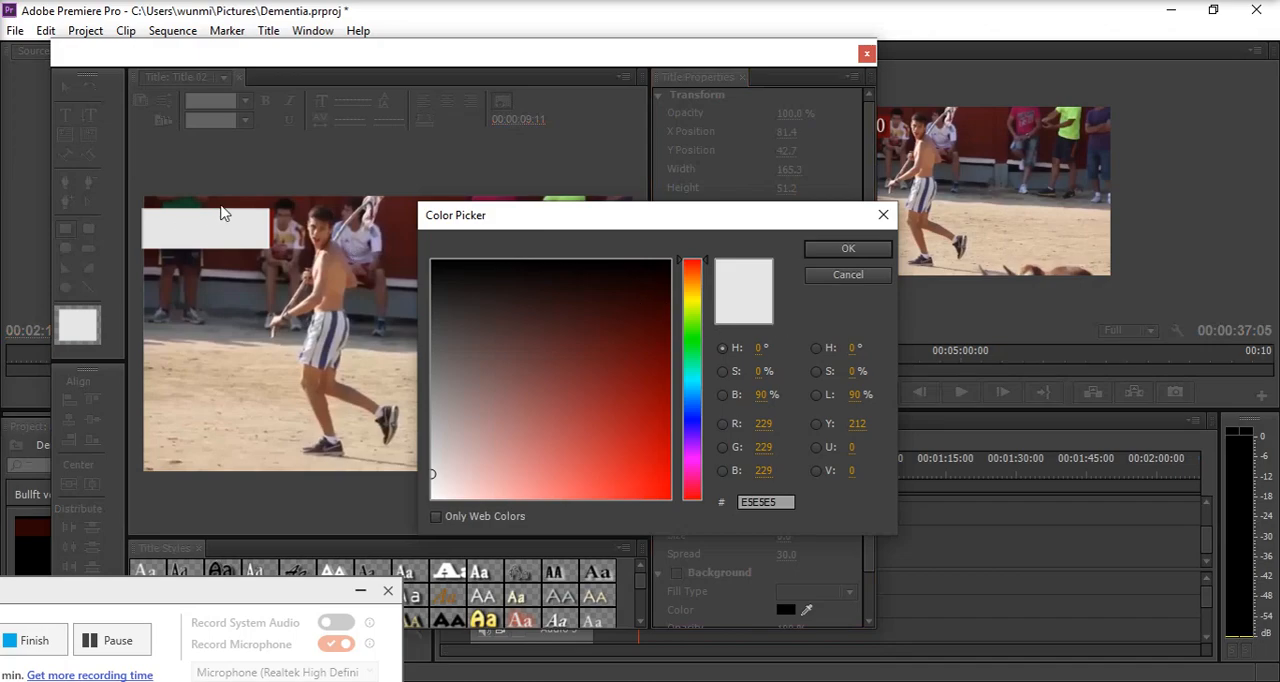
mouse_move(284, 256)
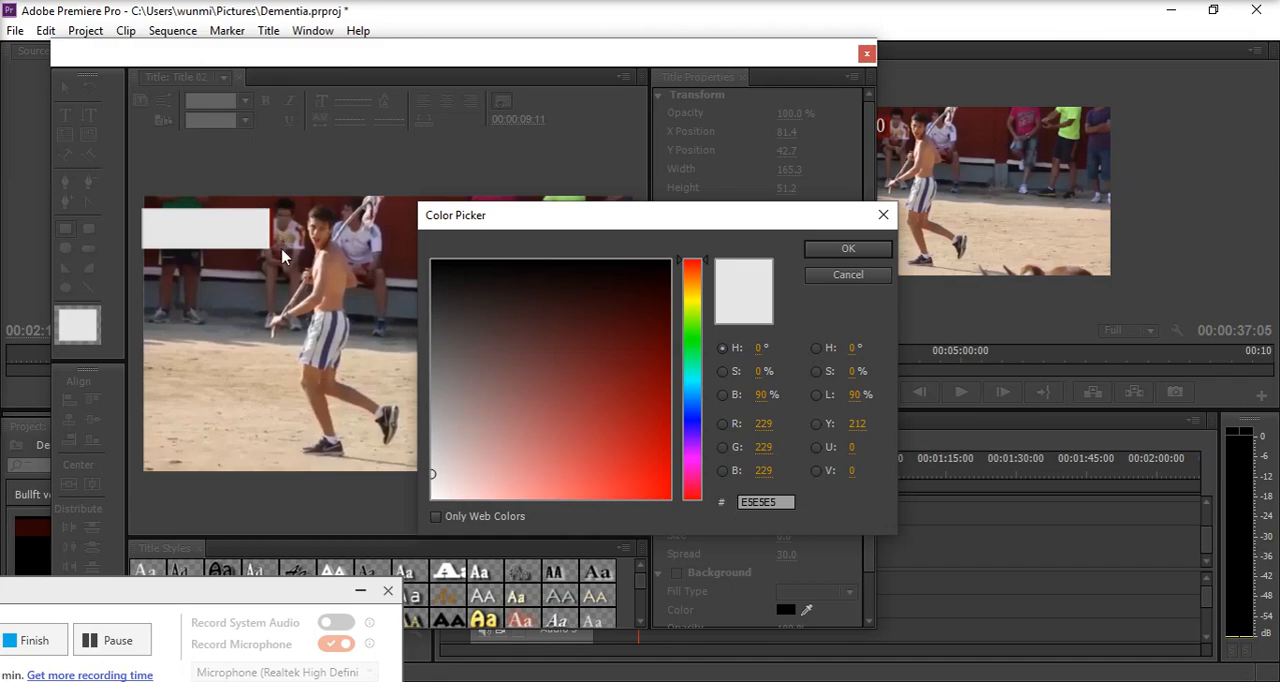
mouse_move(630, 328)
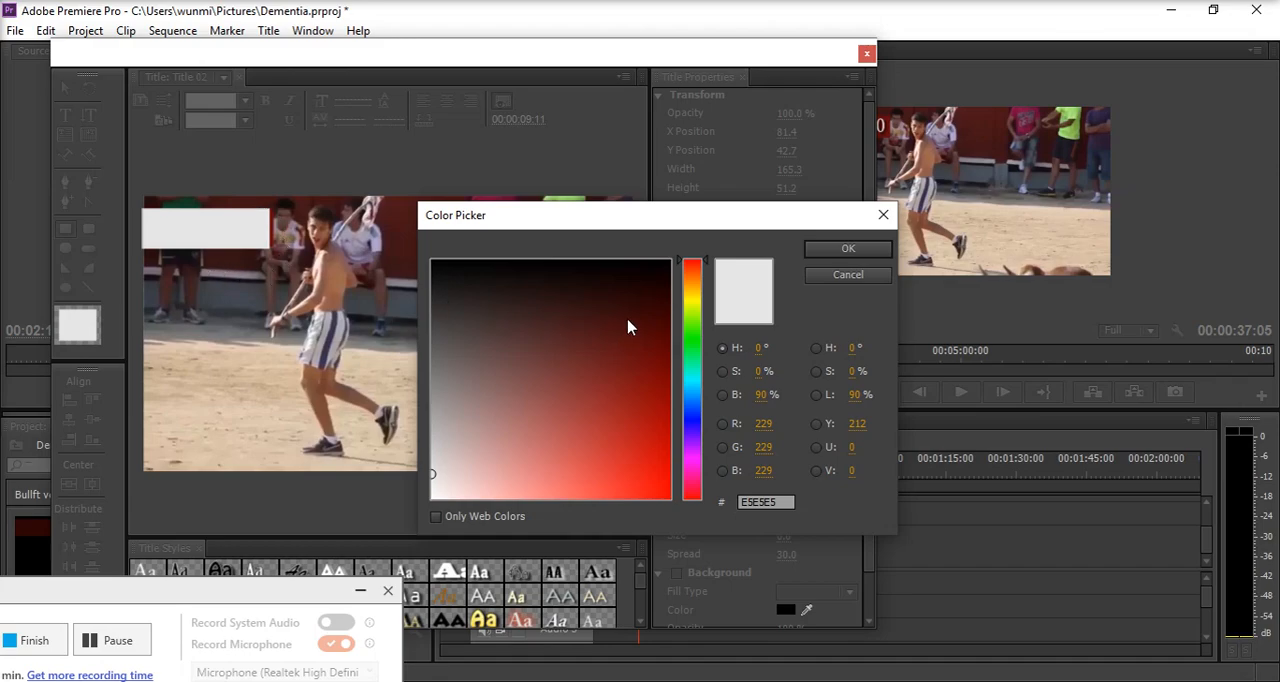
click(624, 318)
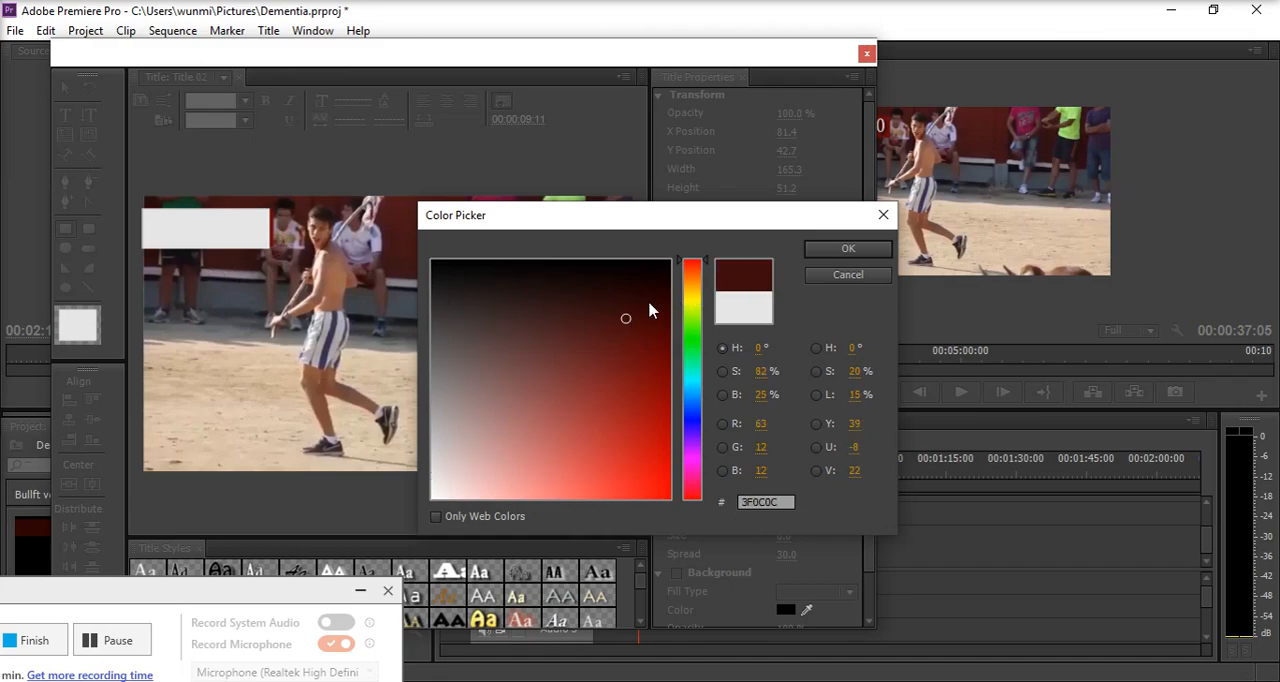
click(608, 330)
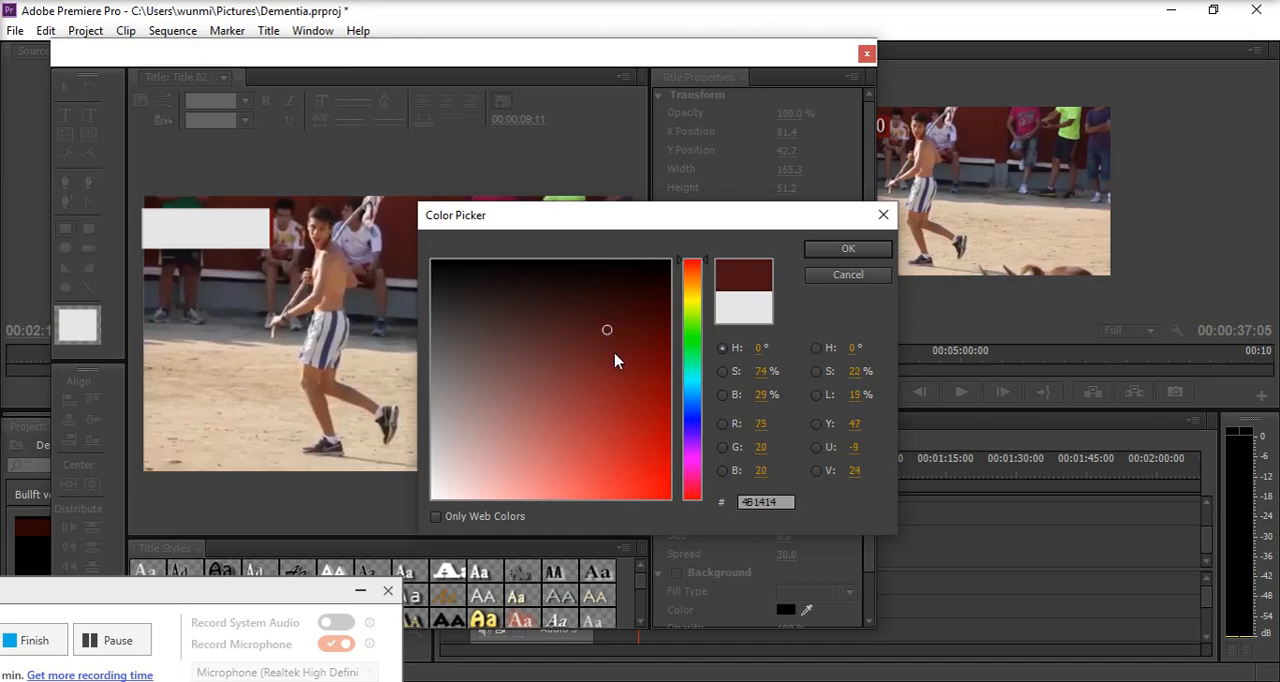
click(616, 360)
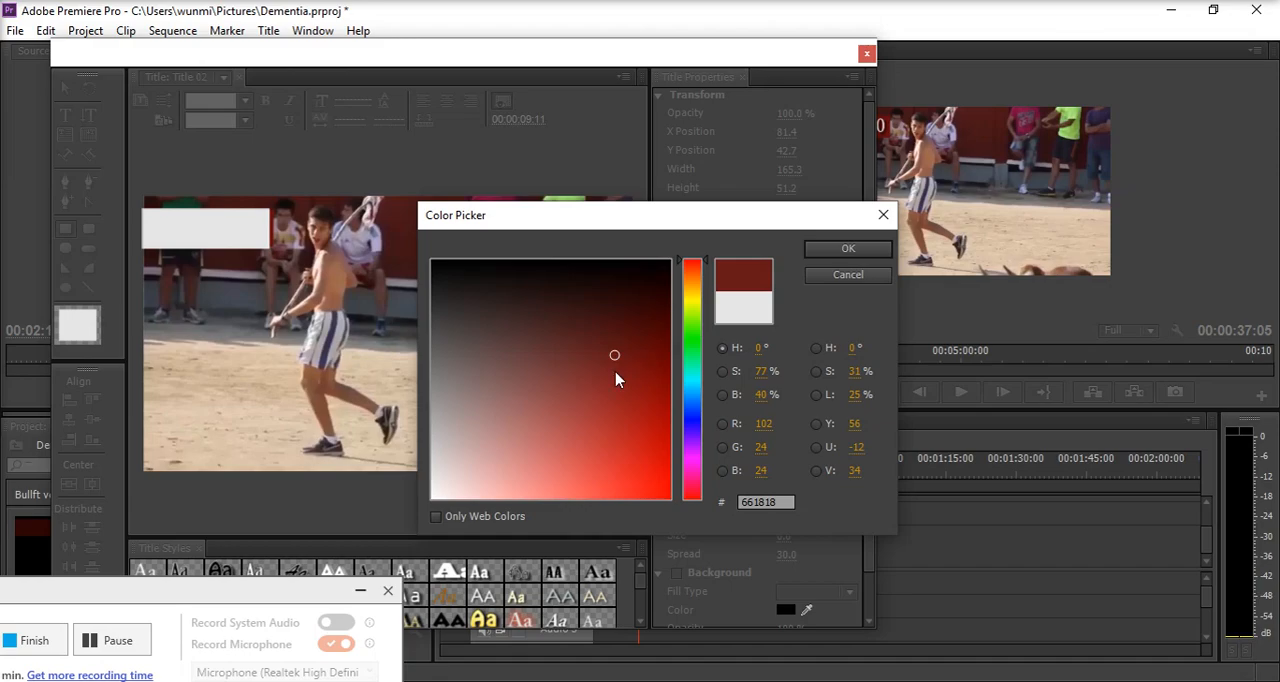
mouse_move(588, 372)
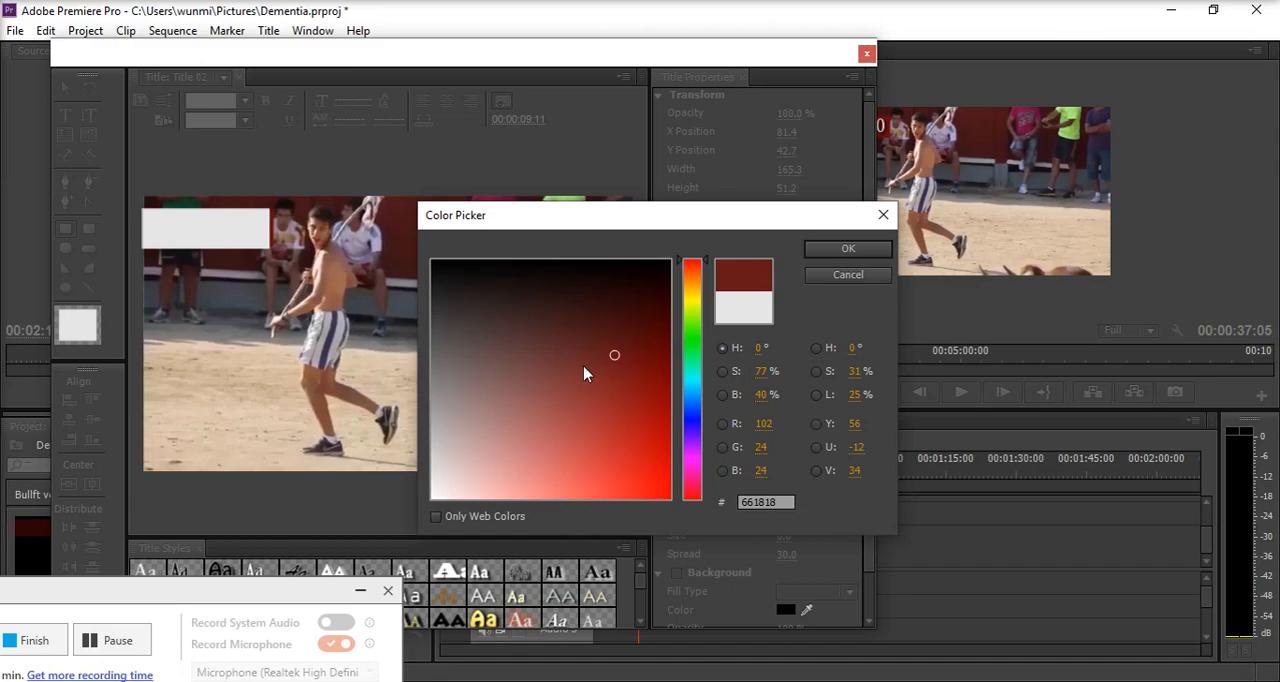
mouse_move(632, 382)
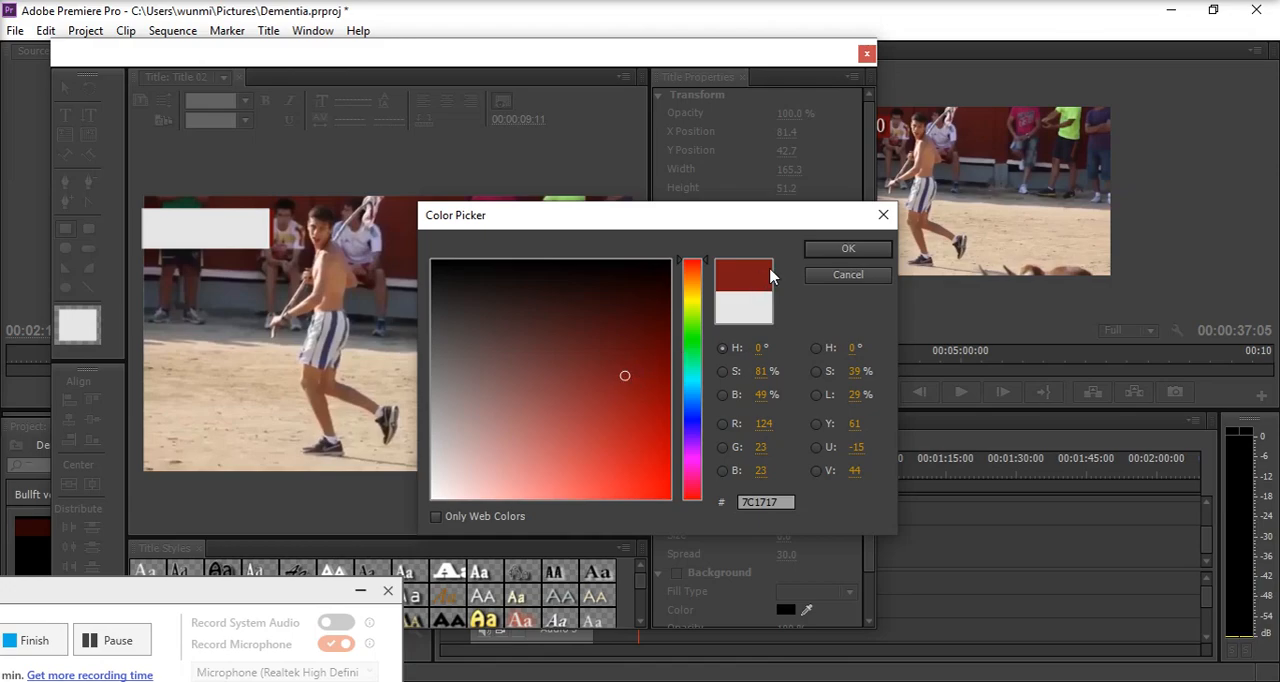
mouse_move(828, 260)
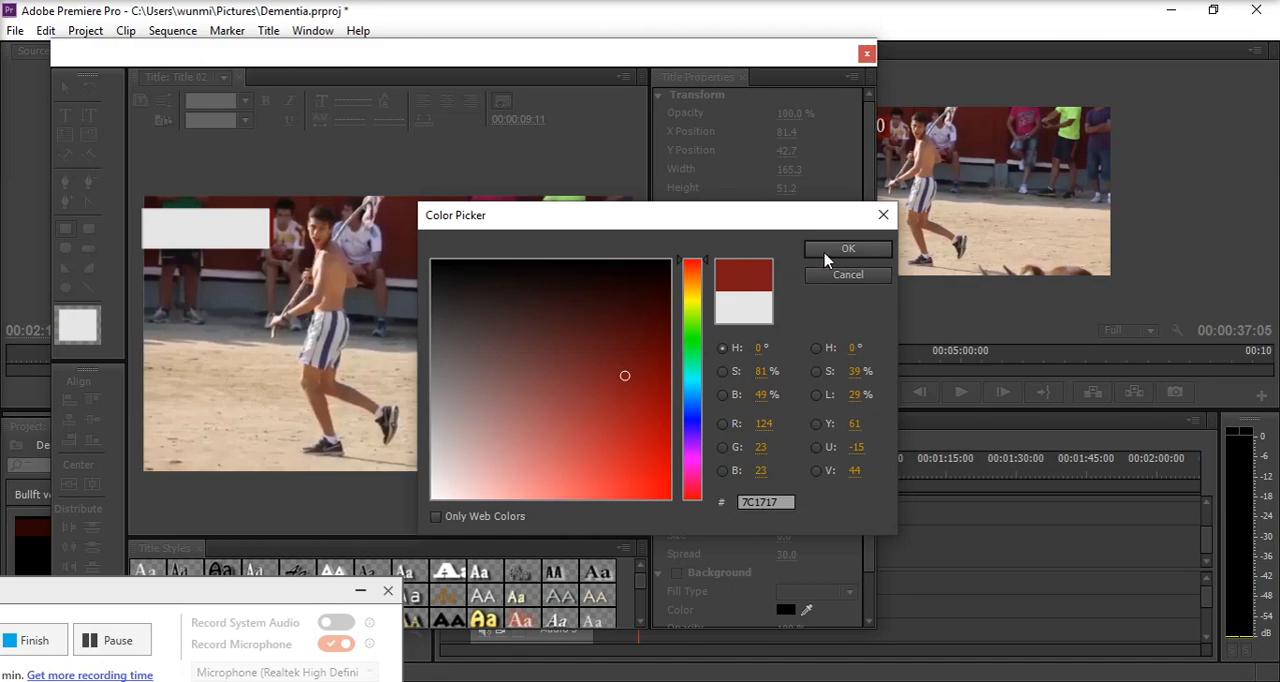
click(848, 248)
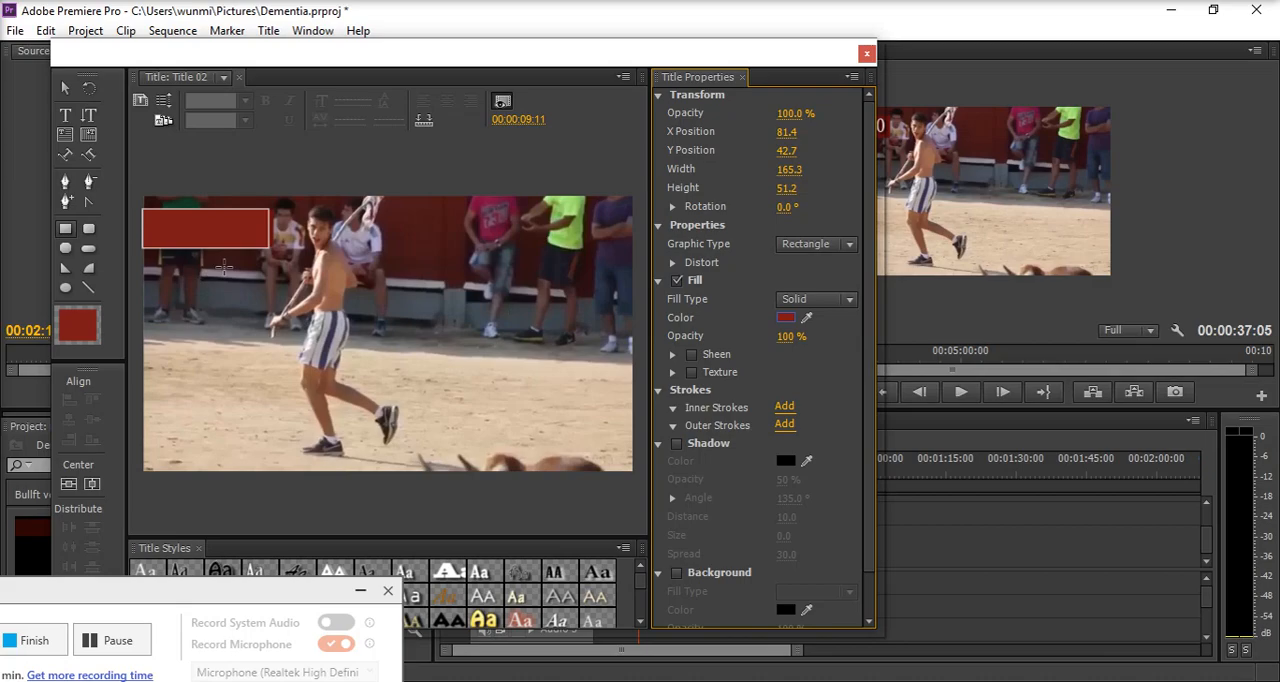
mouse_move(452, 324)
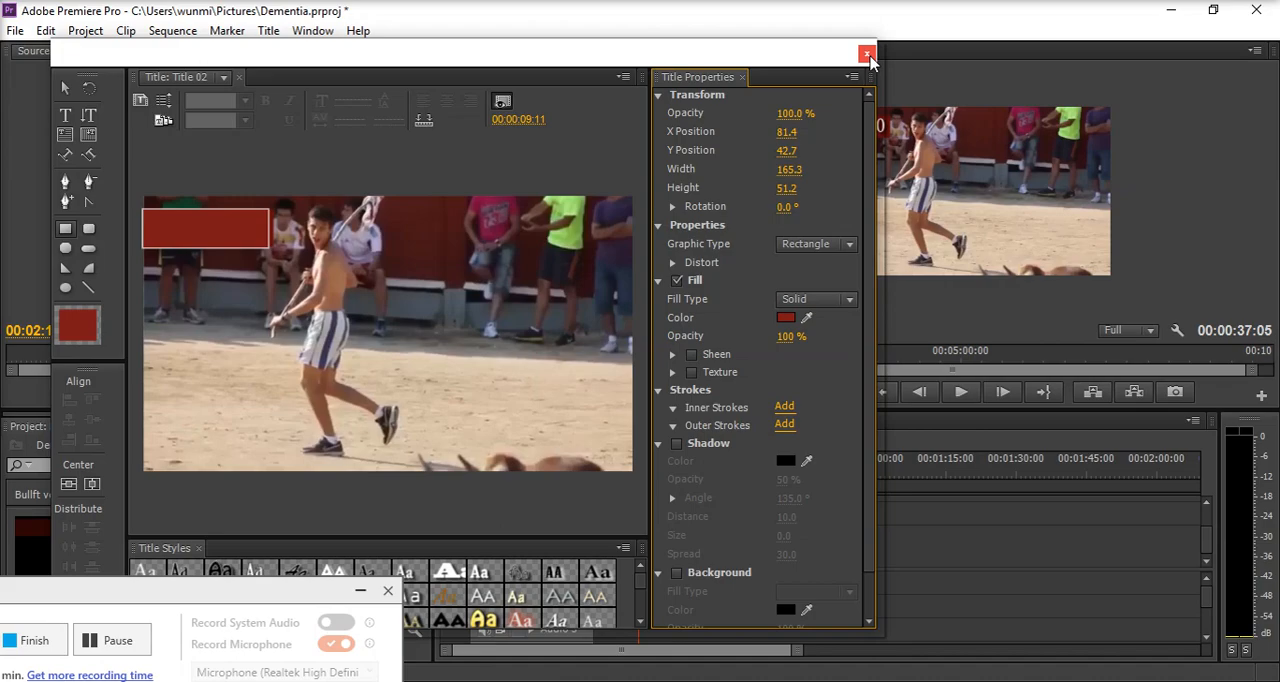
- Close the Titler window, saving Title 02 with its red box into the project
click(866, 54)
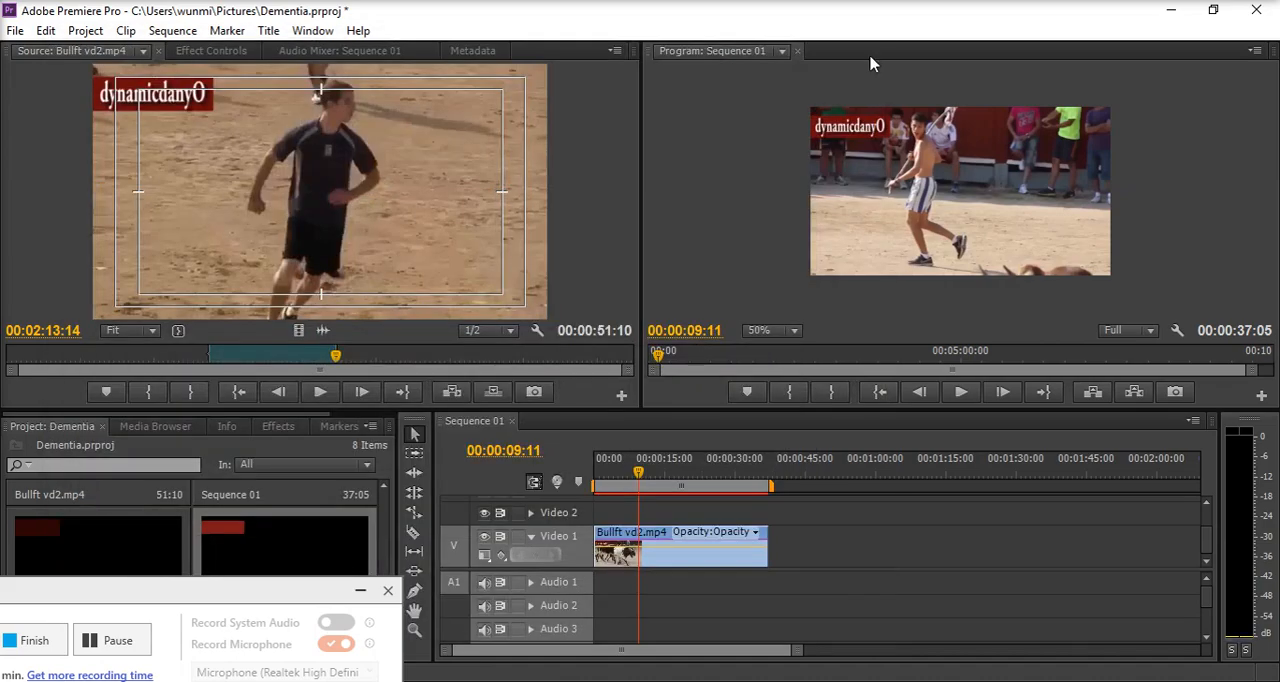
mouse_move(340, 510)
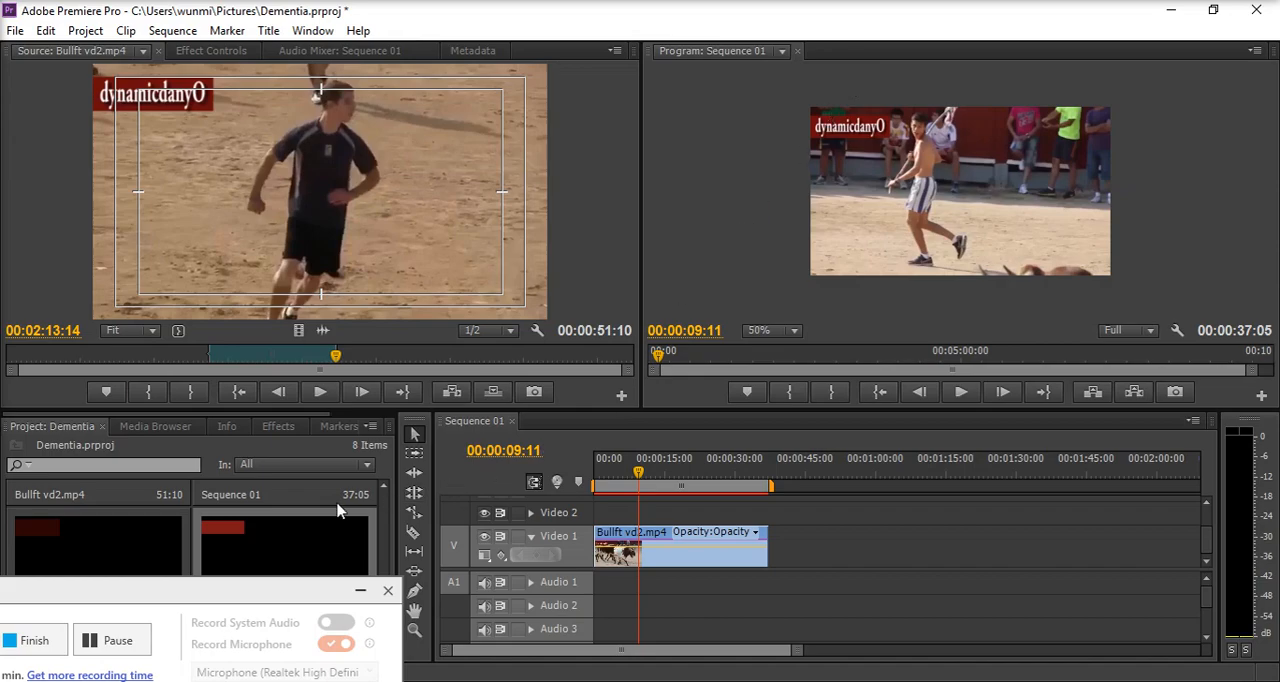
mouse_move(296, 546)
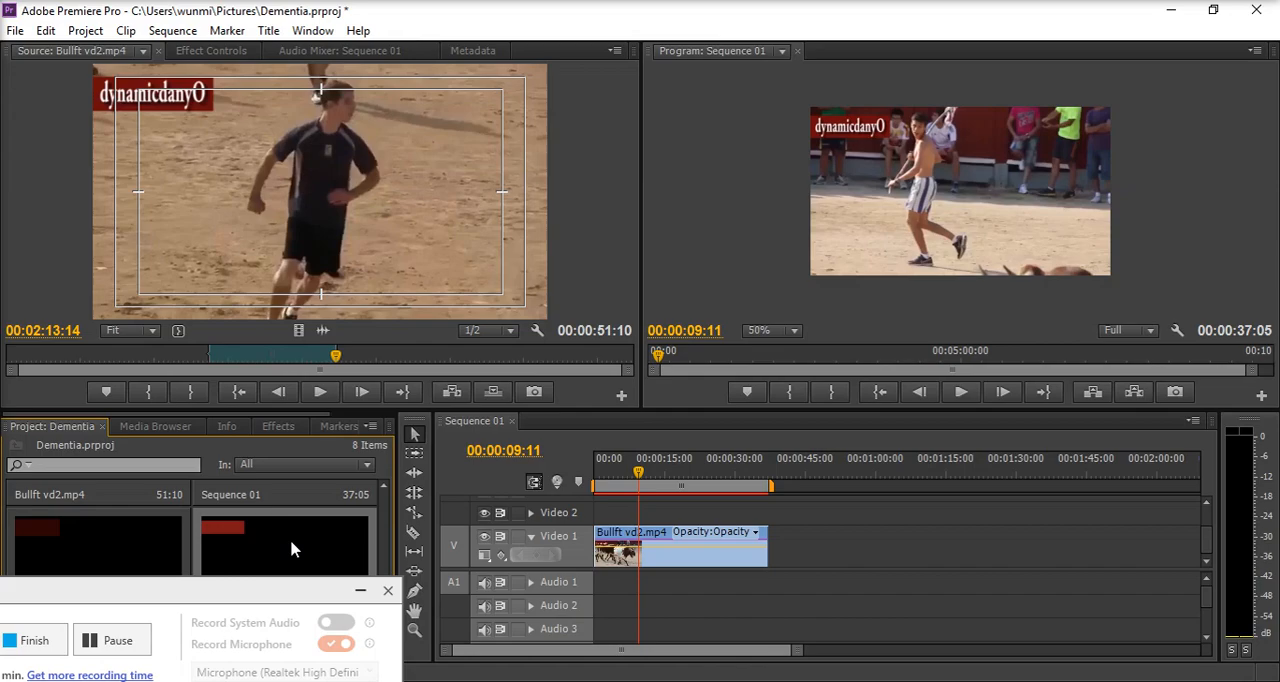
mouse_move(318, 528)
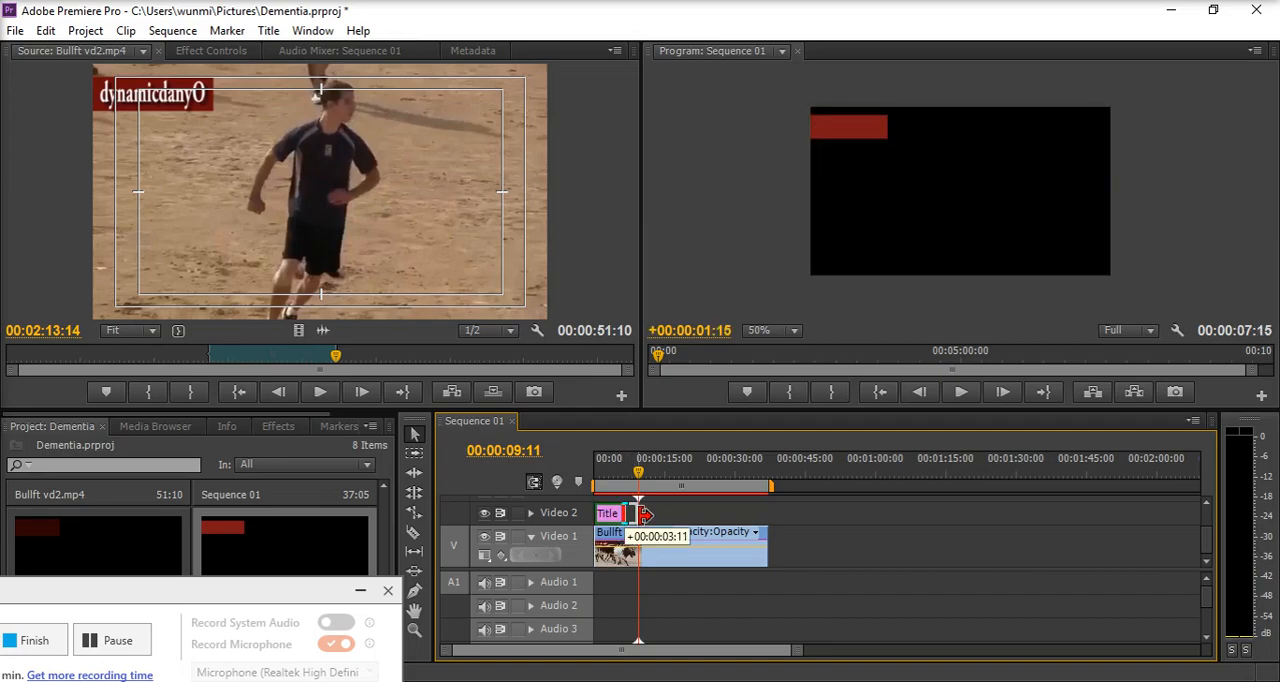
- Extend Title 02 on Video 2 to the end of the Bullfit clip
drag(648, 512, 758, 512)
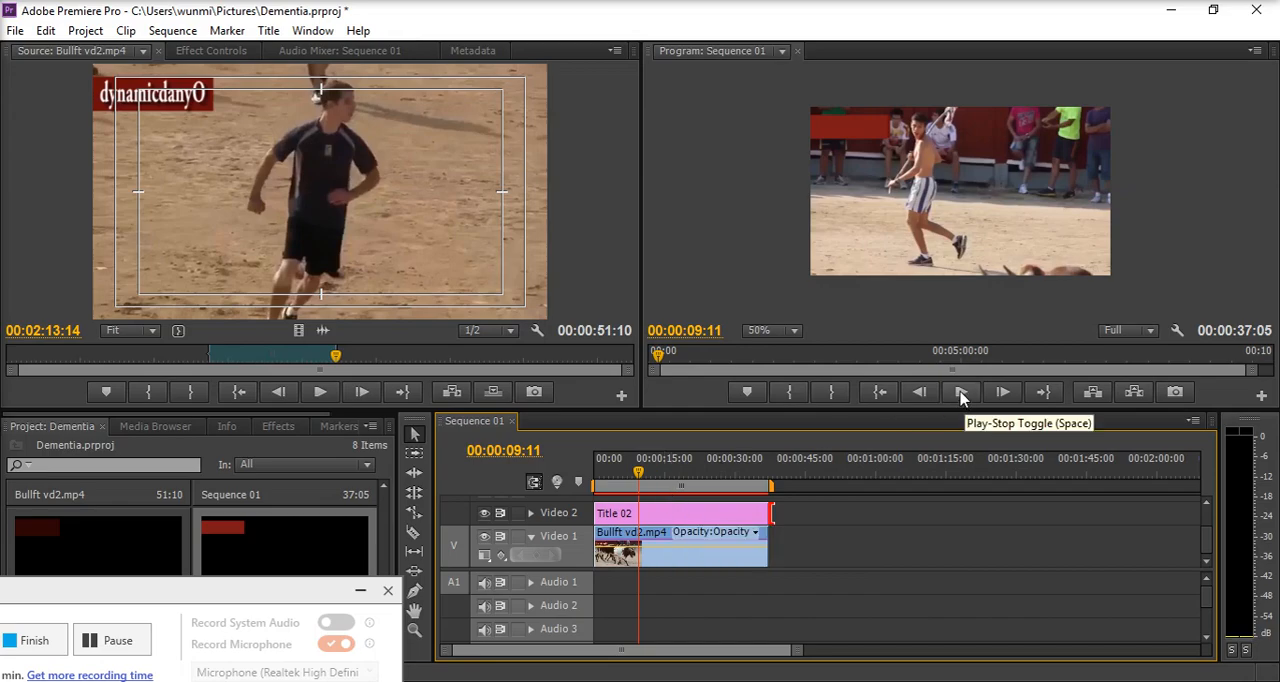
click(960, 392)
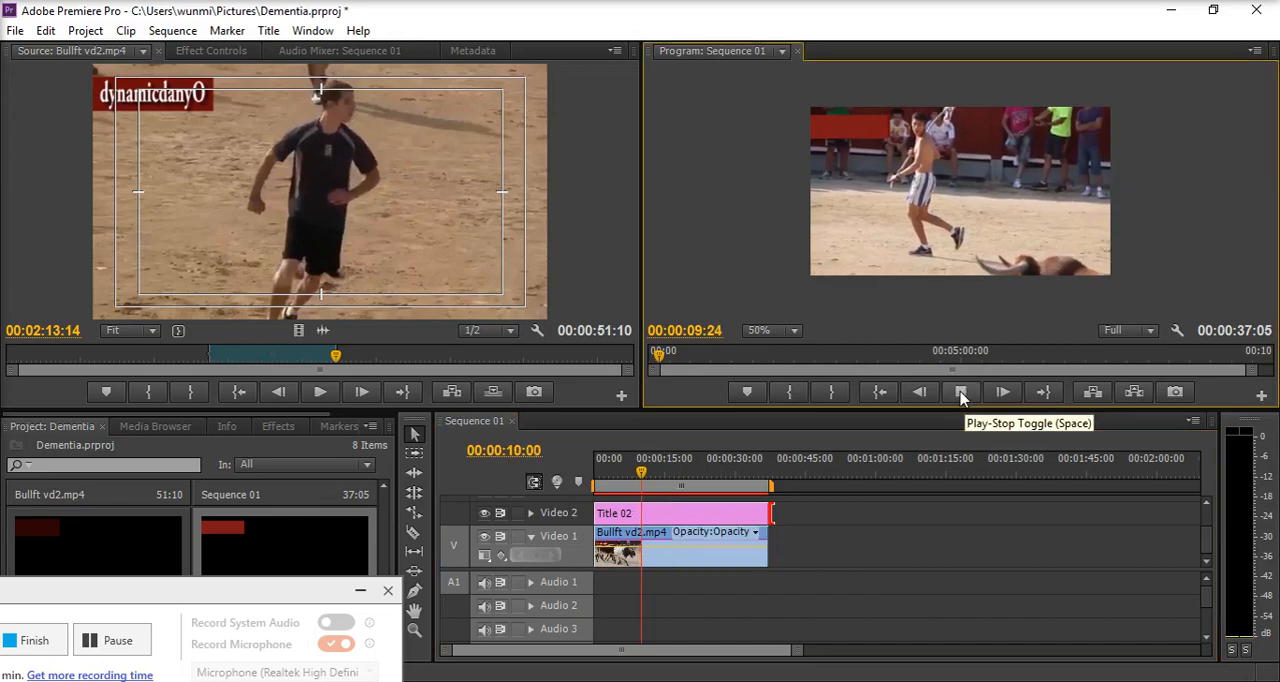
click(960, 392)
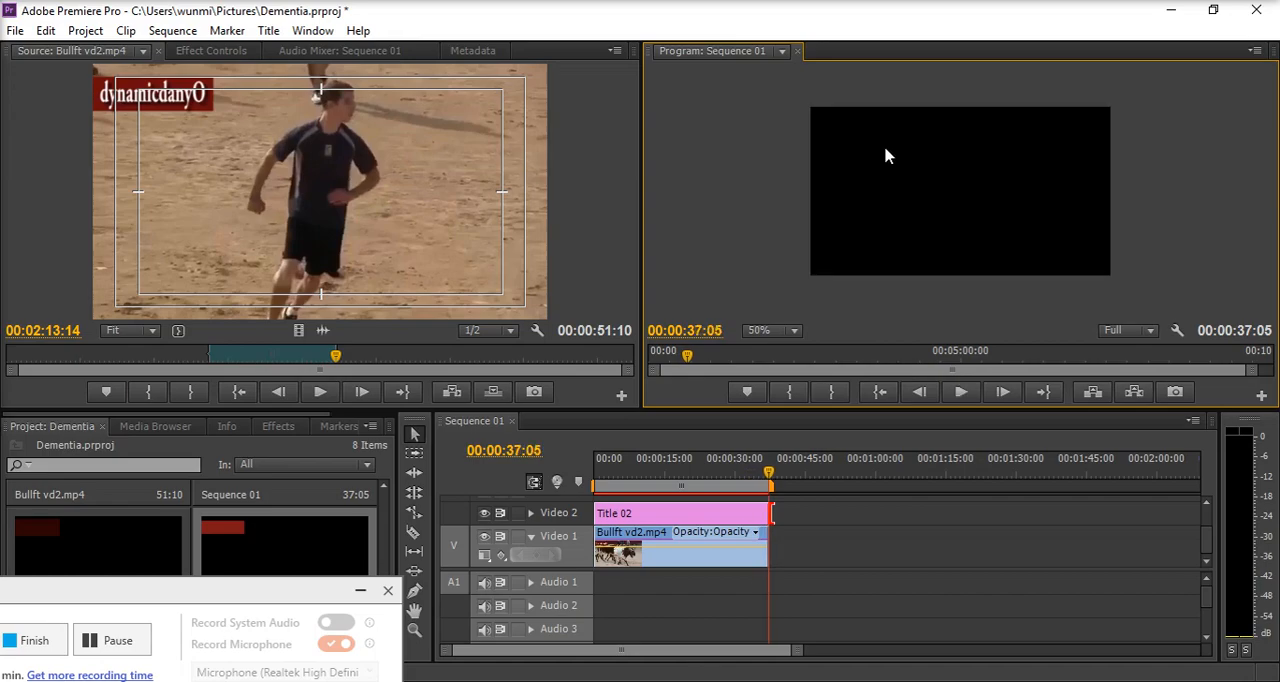
mouse_move(918, 422)
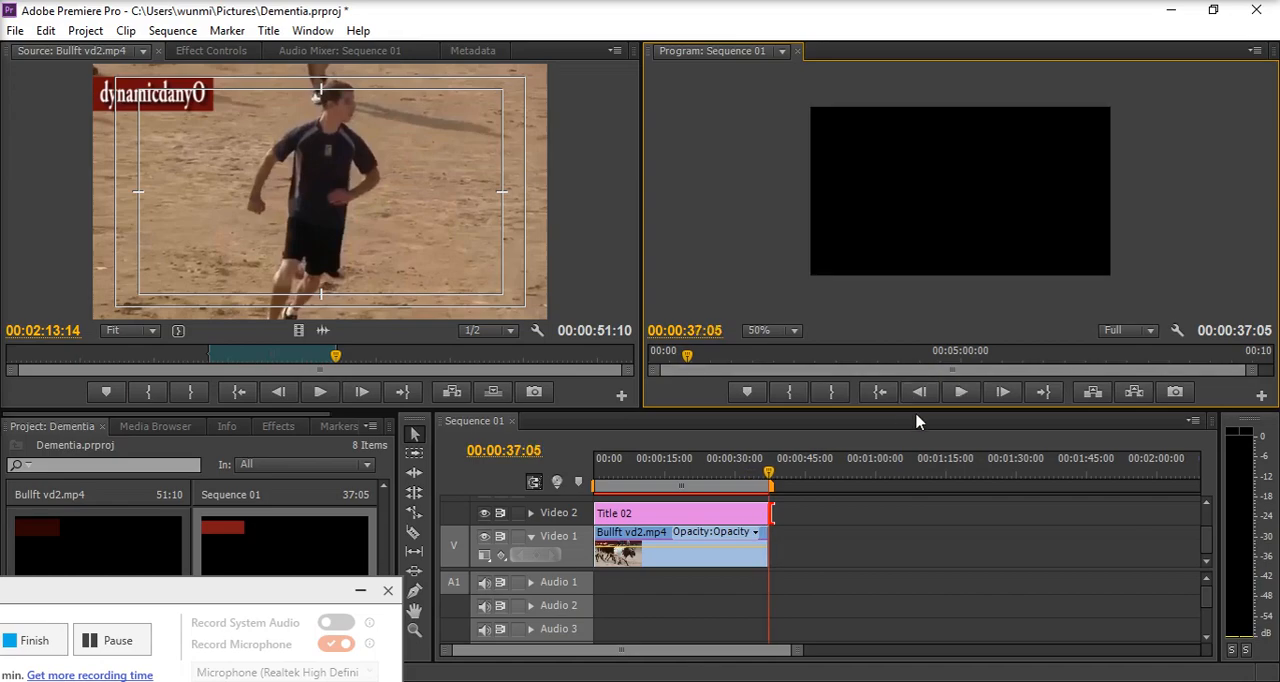
mouse_move(960, 392)
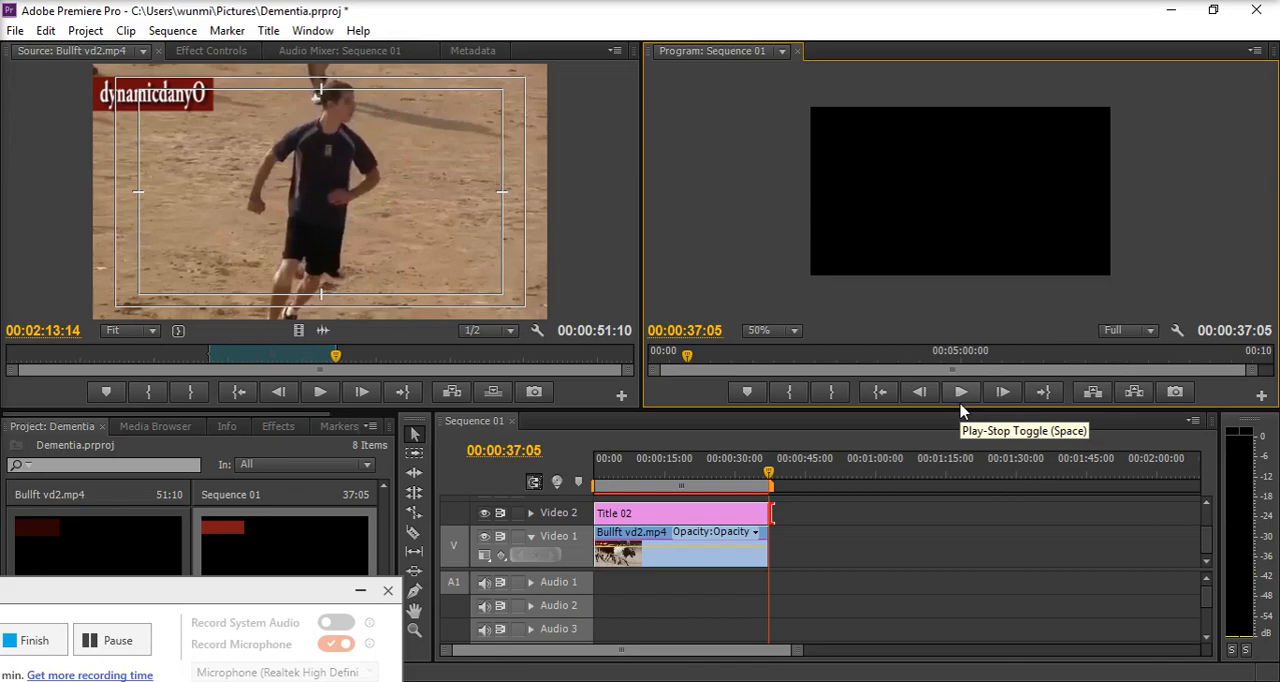
mouse_move(928, 436)
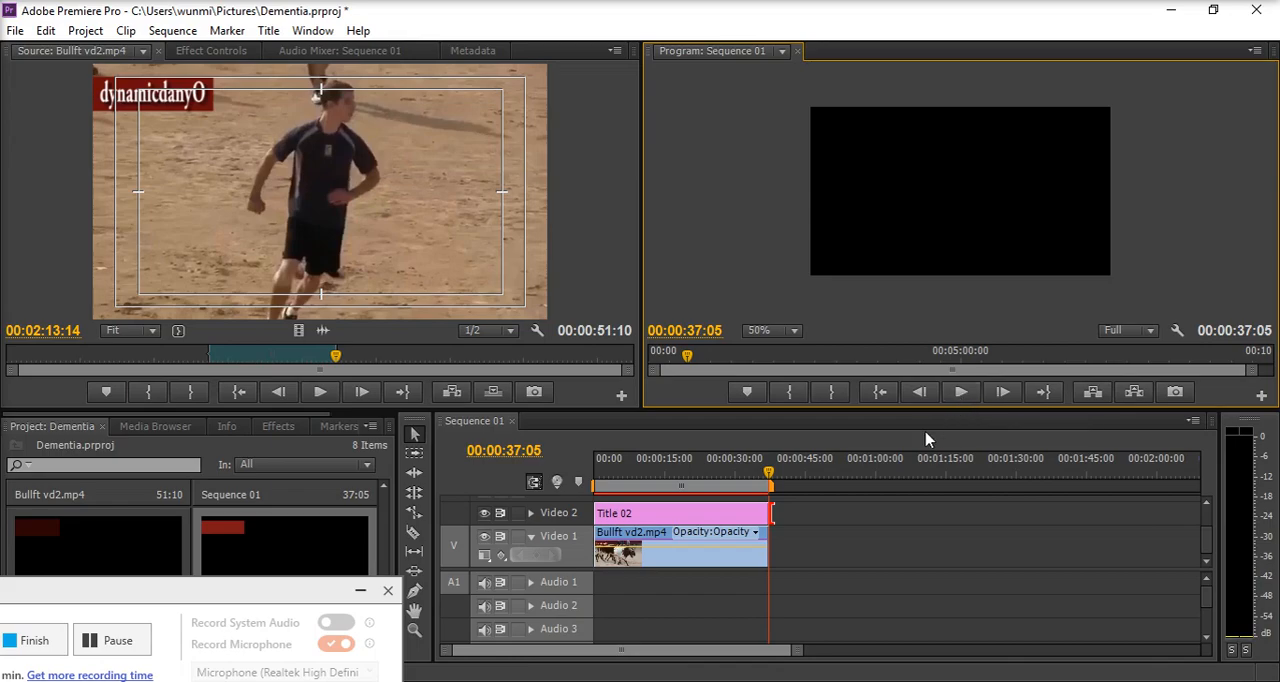